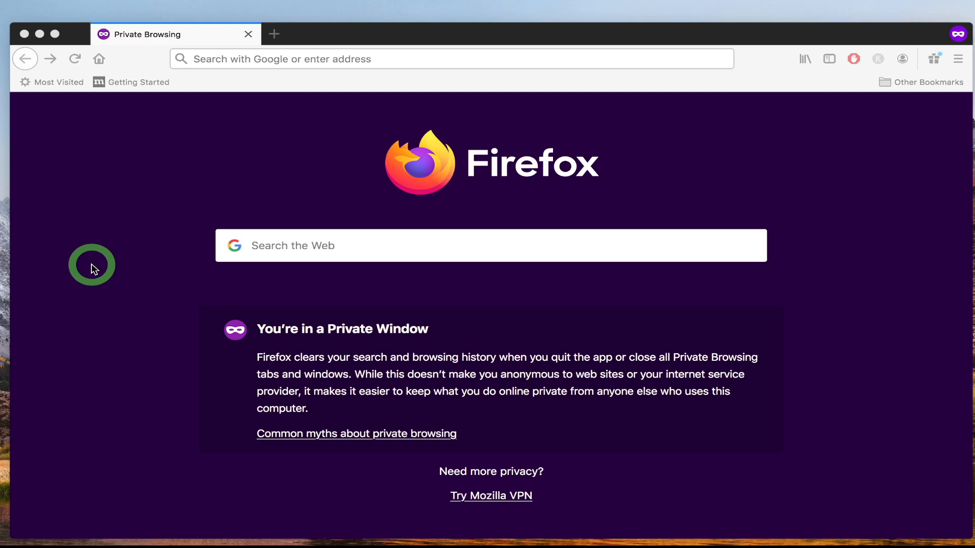
{"action": "mouse_move", "coordinate": [100, 265]}
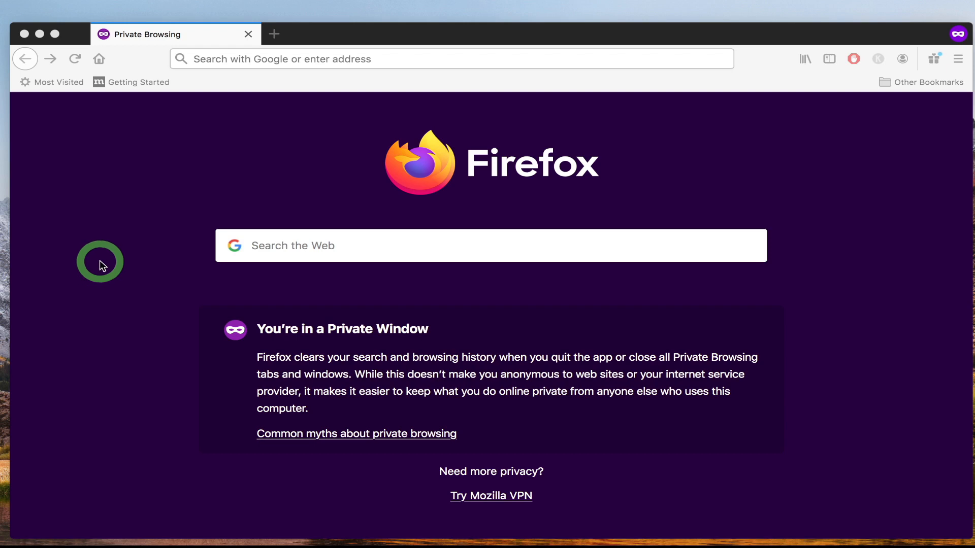
{"action": "mouse_move", "coordinate": [195, 172]}
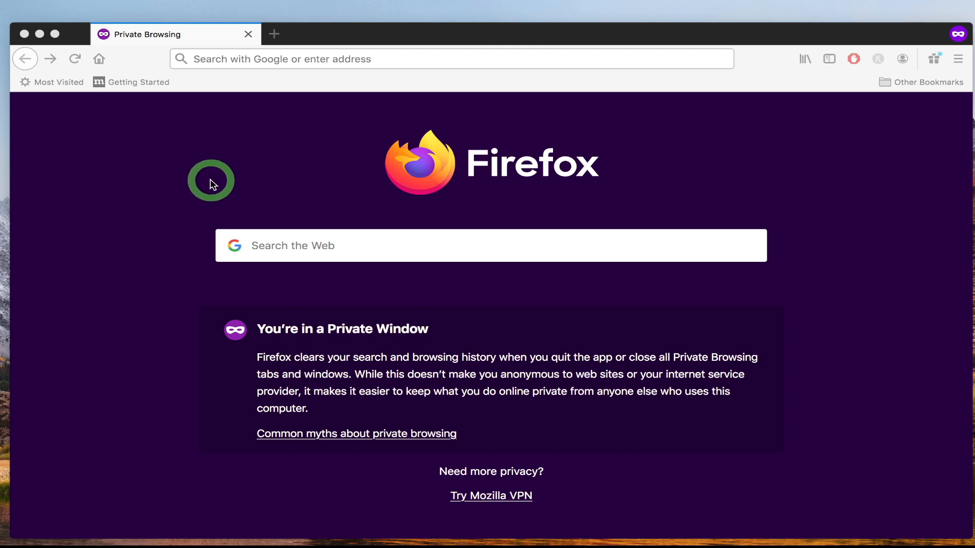
- Focus the Firefox private browsing window
{"action": "left_click", "coordinate": [449, 59]}
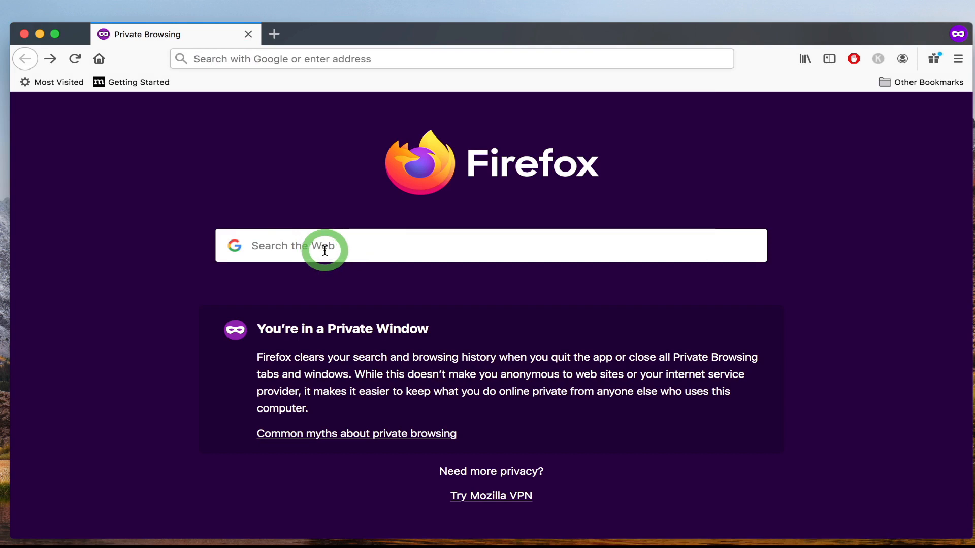
{"action": "mouse_move", "coordinate": [334, 224]}
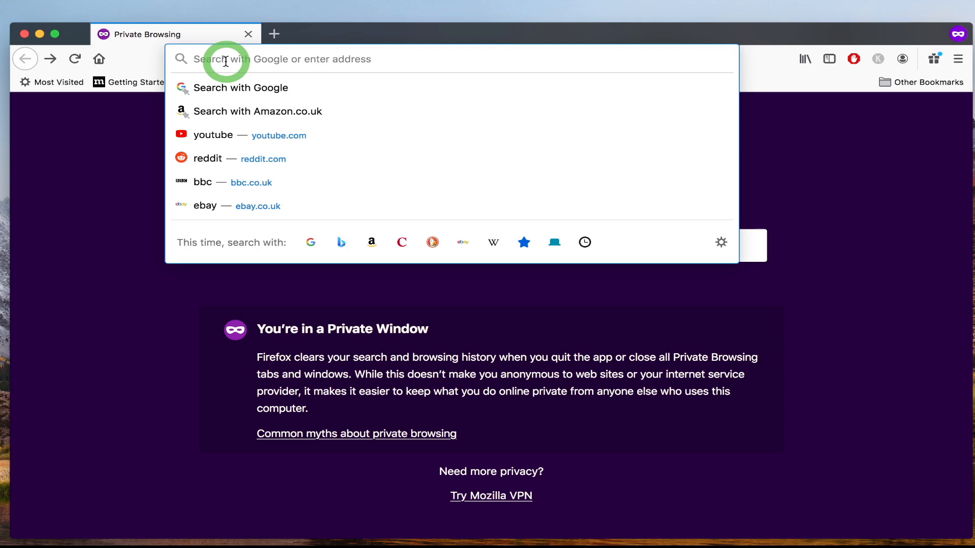
- Search Google for site:sony.co.uk from the address bar
{"action": "type", "text": "site:"}
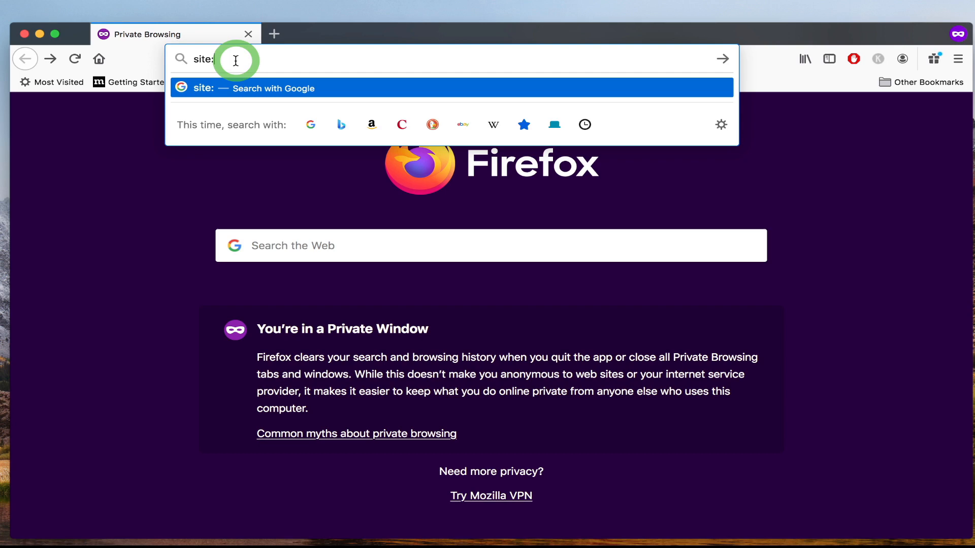
{"action": "type", "text": "sony.co.uk"}
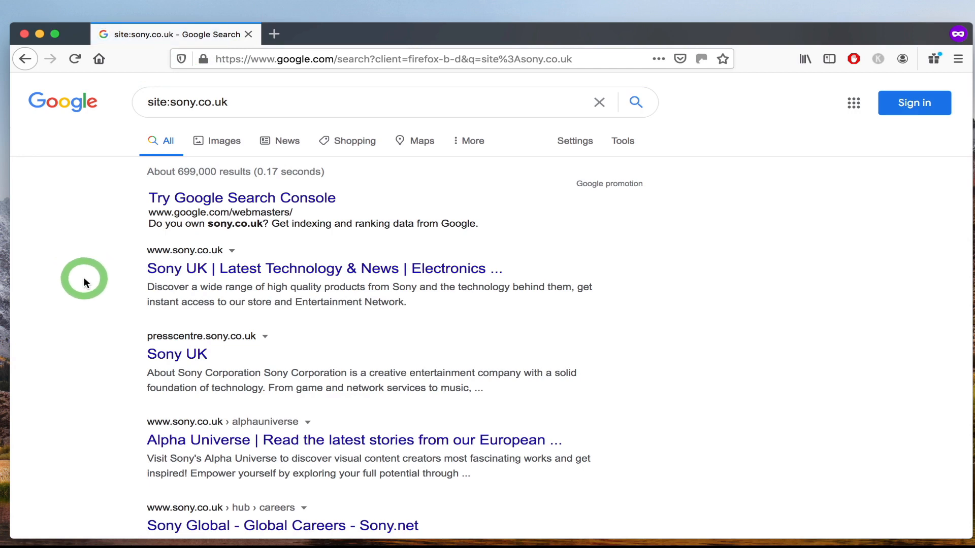
{"action": "scroll", "scroll_direction": "down", "scroll_amount": 3}
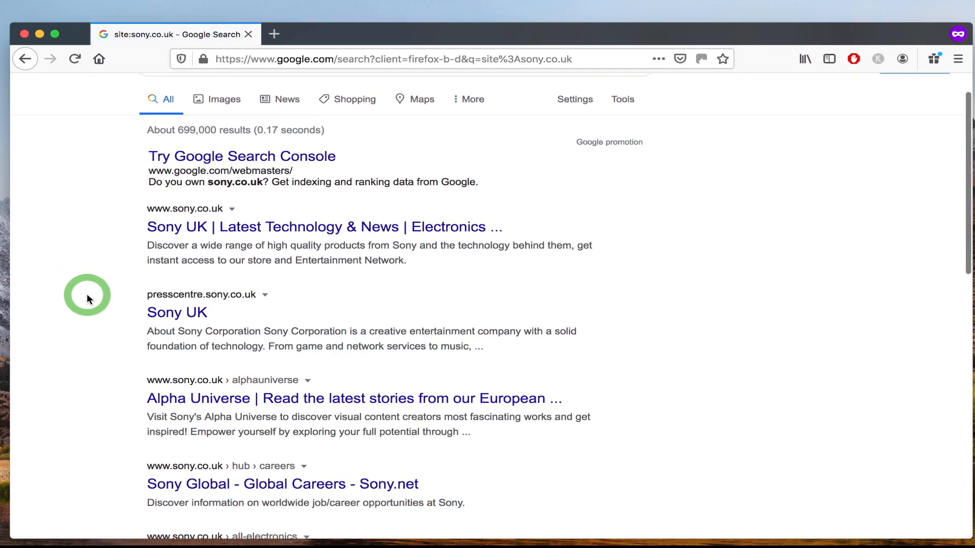
{"action": "scroll", "scroll_direction": "down", "scroll_amount": 3}
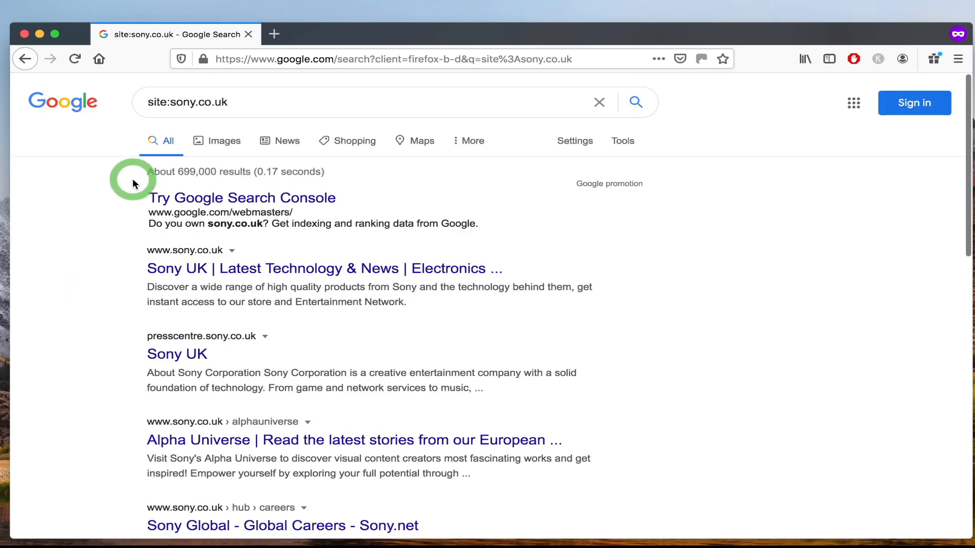
{"action": "left_click_drag", "start_coordinate": [146, 171], "coordinate": [252, 171]}
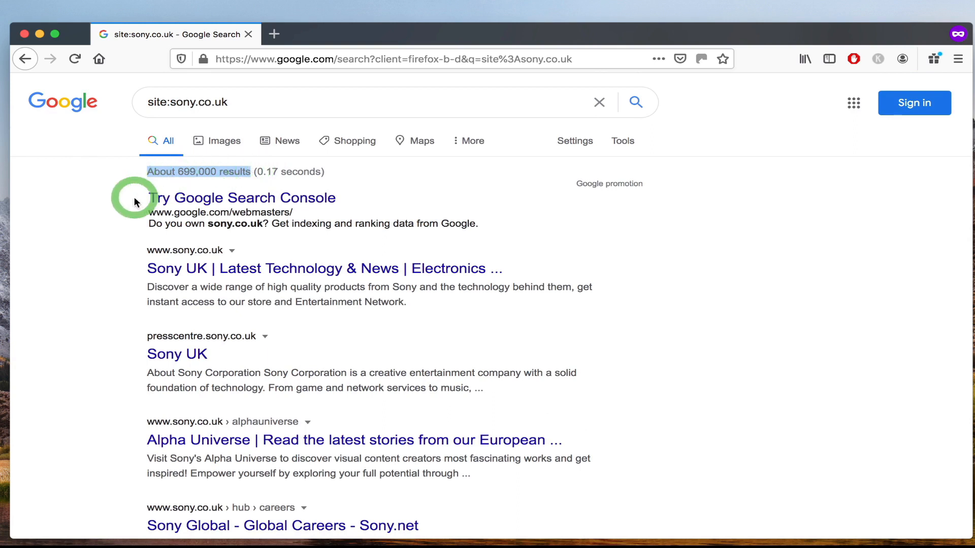
{"action": "left_click", "coordinate": [159, 102]}
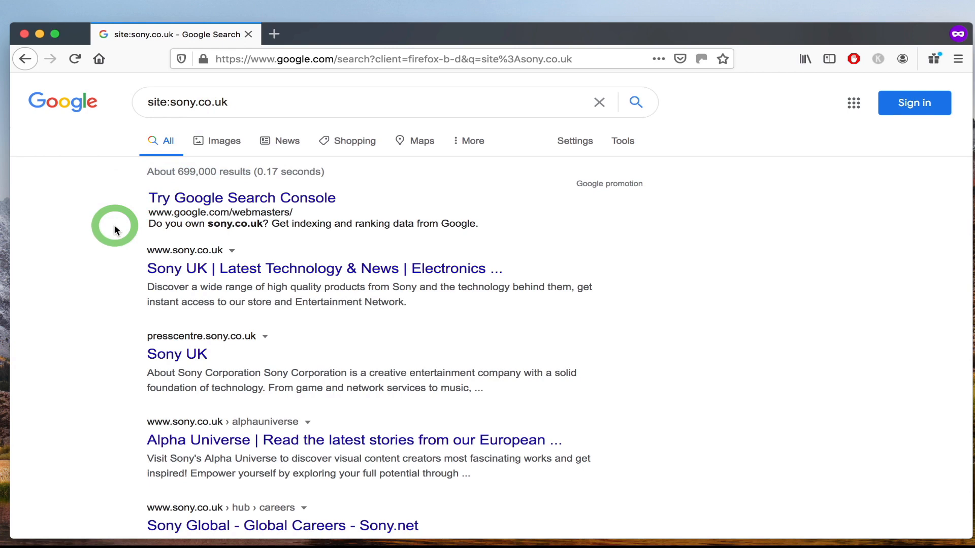
{"action": "scroll", "scroll_direction": "down", "scroll_amount": 3}
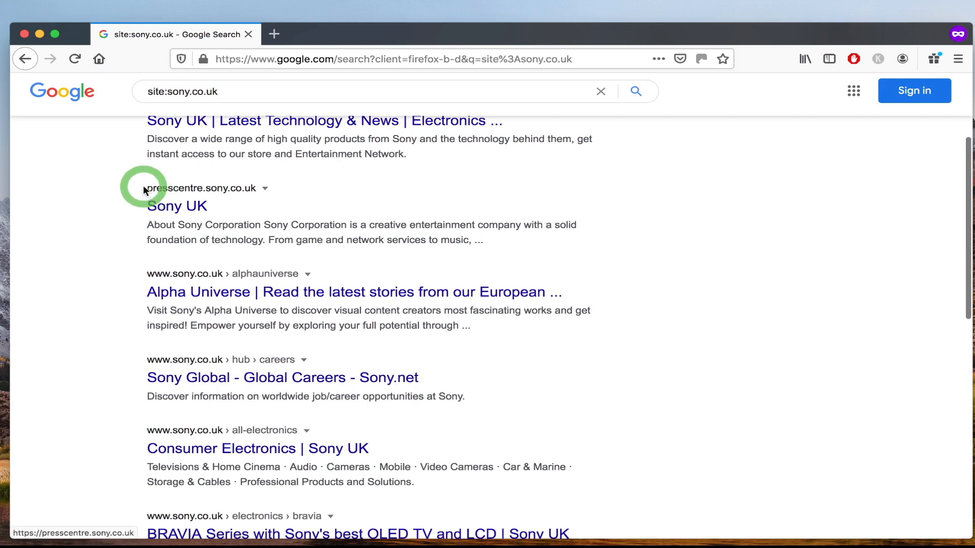
{"action": "scroll", "scroll_direction": "down", "scroll_amount": 3}
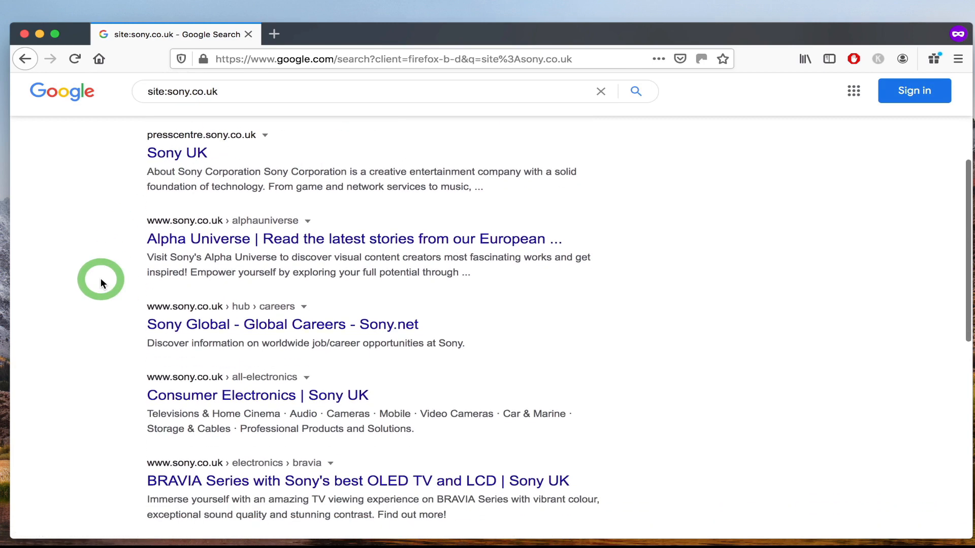
{"action": "scroll", "scroll_direction": "down", "scroll_amount": 3}
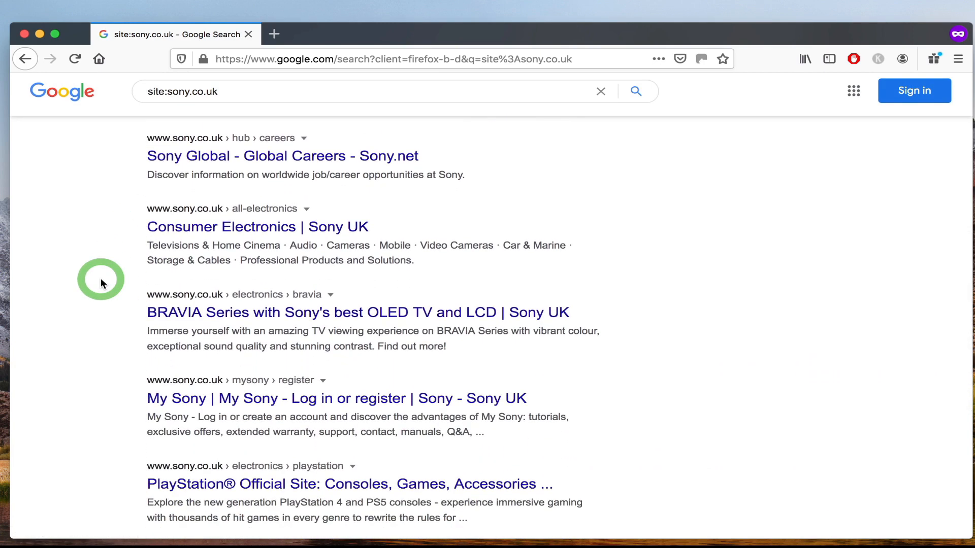
{"action": "scroll", "scroll_direction": "down", "scroll_amount": 3}
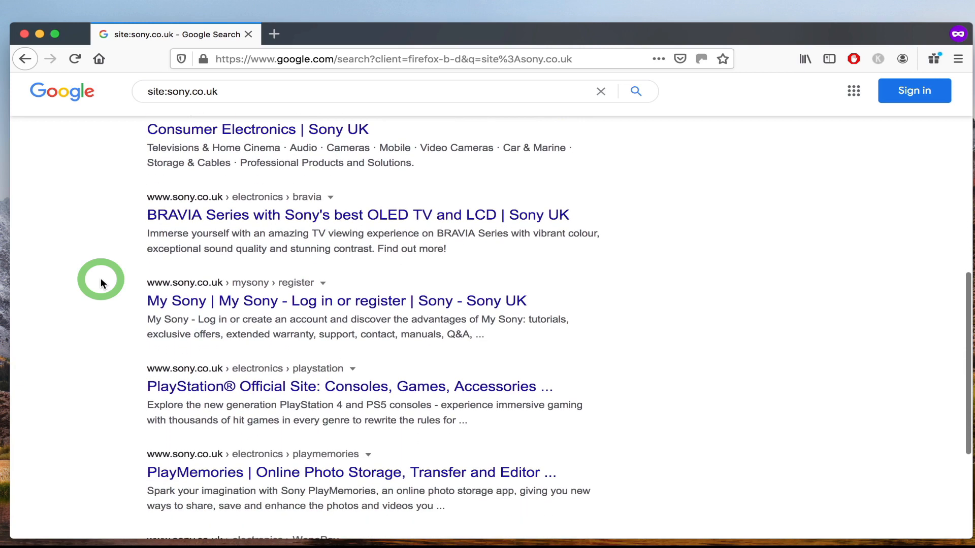
{"action": "scroll", "scroll_direction": "down", "scroll_amount": 3}
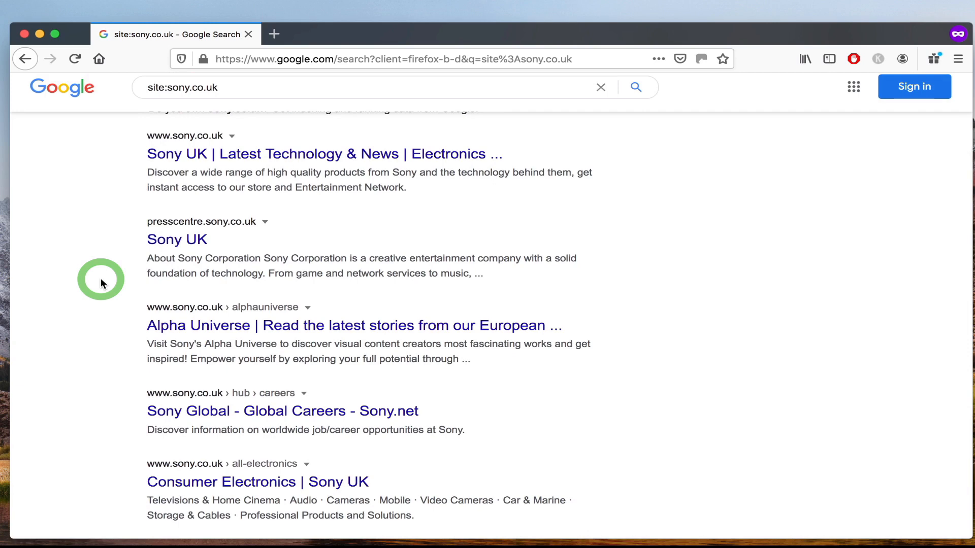
{"action": "scroll", "scroll_direction": "down", "scroll_amount": 3}
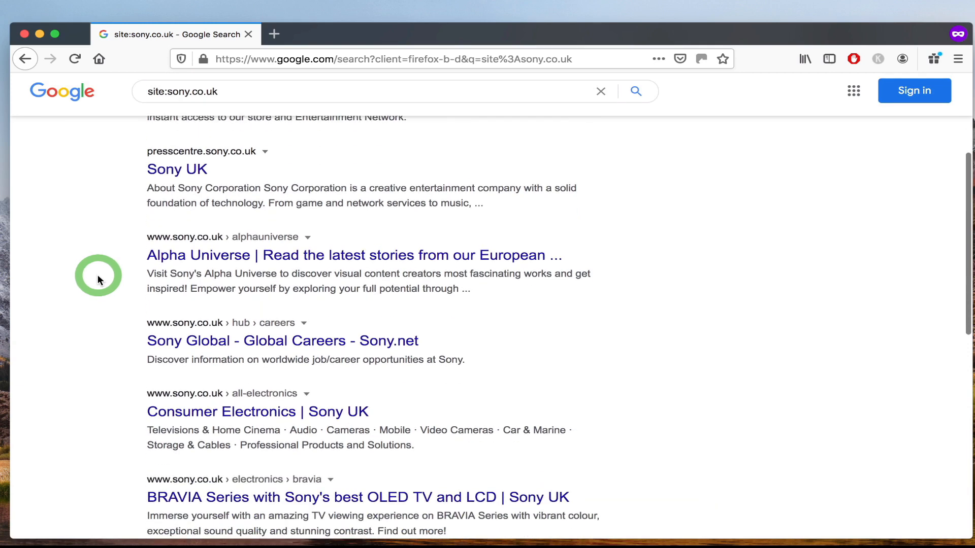
{"action": "scroll", "scroll_direction": "down", "scroll_amount": 3}
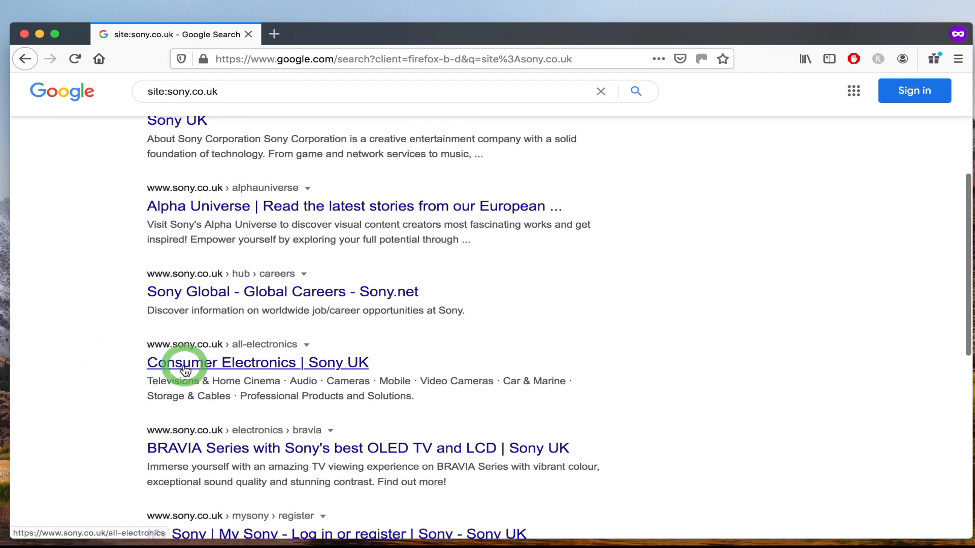
- Open the 'Consumer Electronics | Sony UK' result and select its URL in the address bar
{"action": "left_click", "coordinate": [257, 362]}
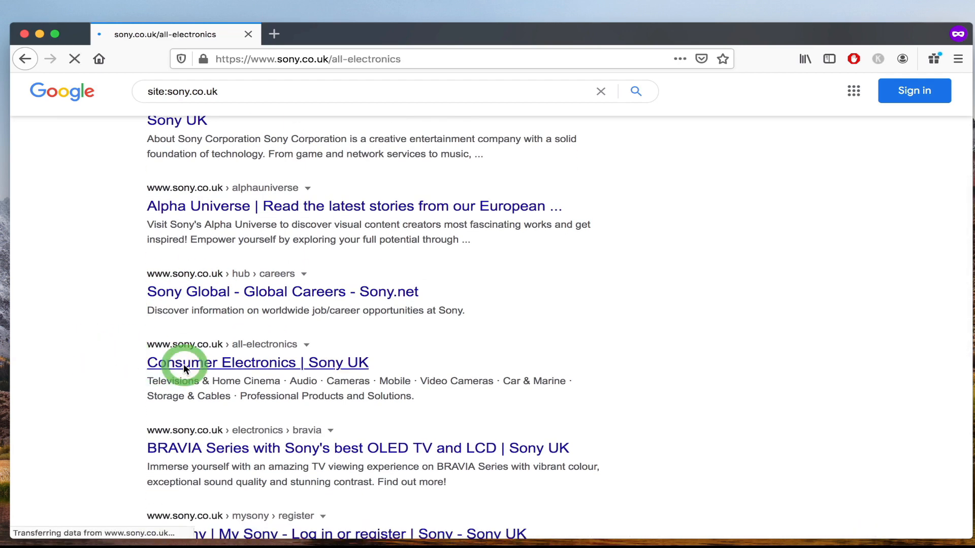
{"action": "left_click", "coordinate": [257, 362]}
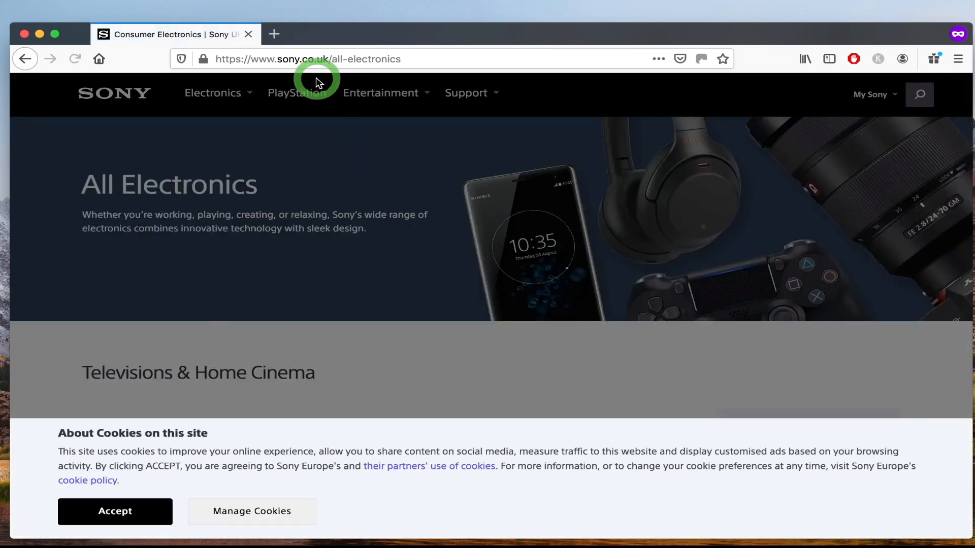
{"action": "left_click", "coordinate": [413, 58]}
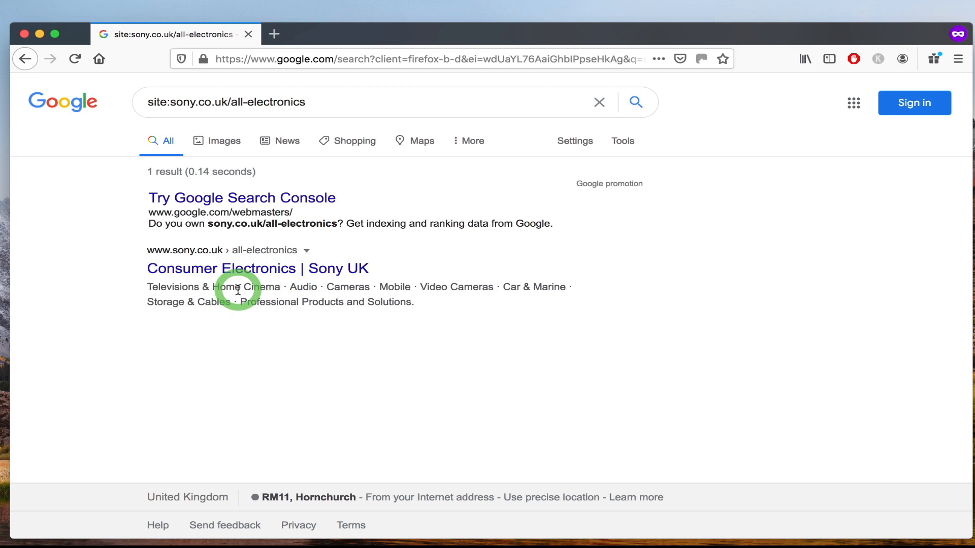
{"action": "mouse_move", "coordinate": [232, 298]}
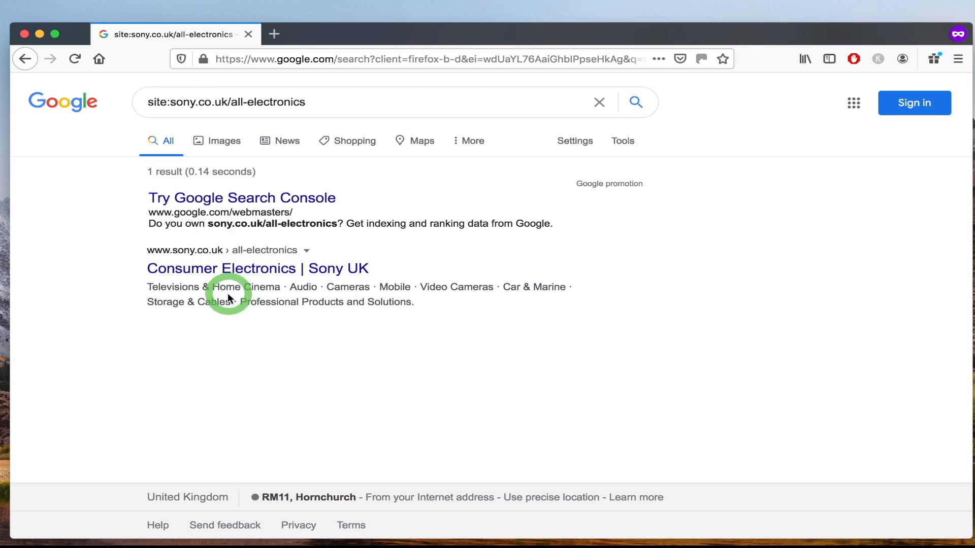
{"action": "mouse_move", "coordinate": [325, 237]}
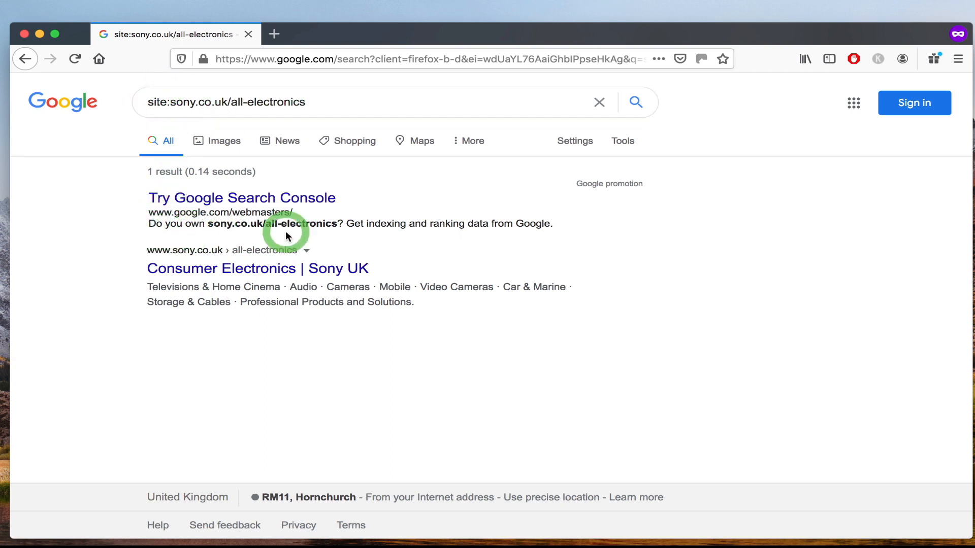
{"action": "mouse_move", "coordinate": [119, 223]}
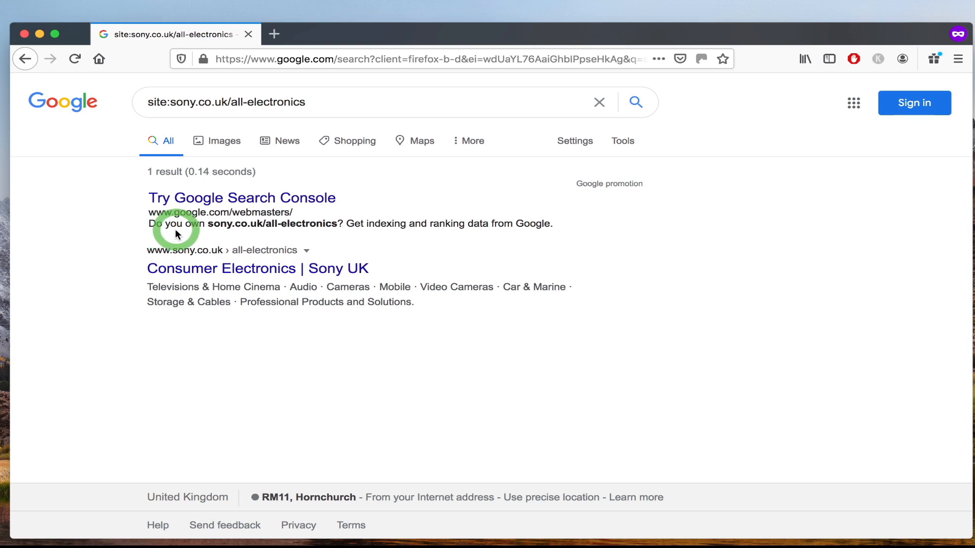
{"action": "mouse_move", "coordinate": [282, 228]}
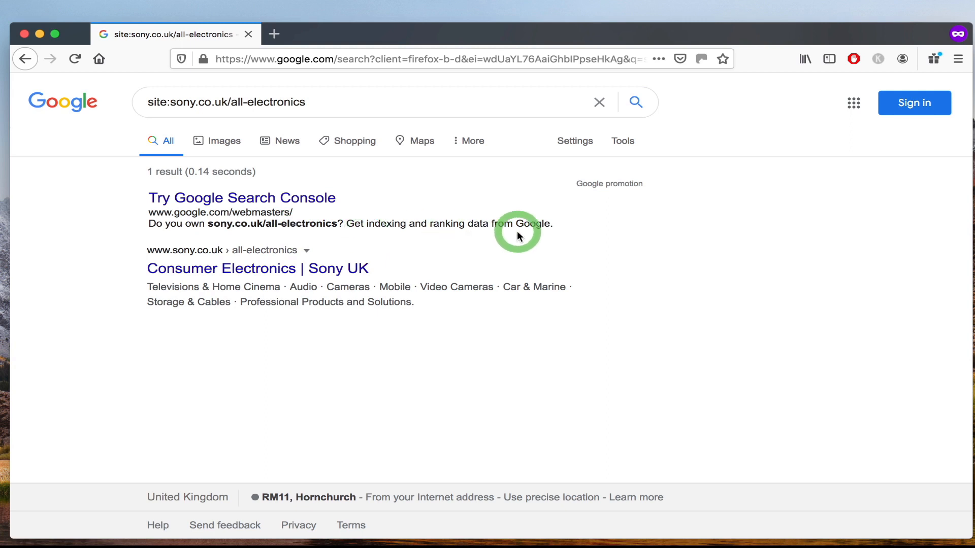
{"action": "mouse_move", "coordinate": [558, 235]}
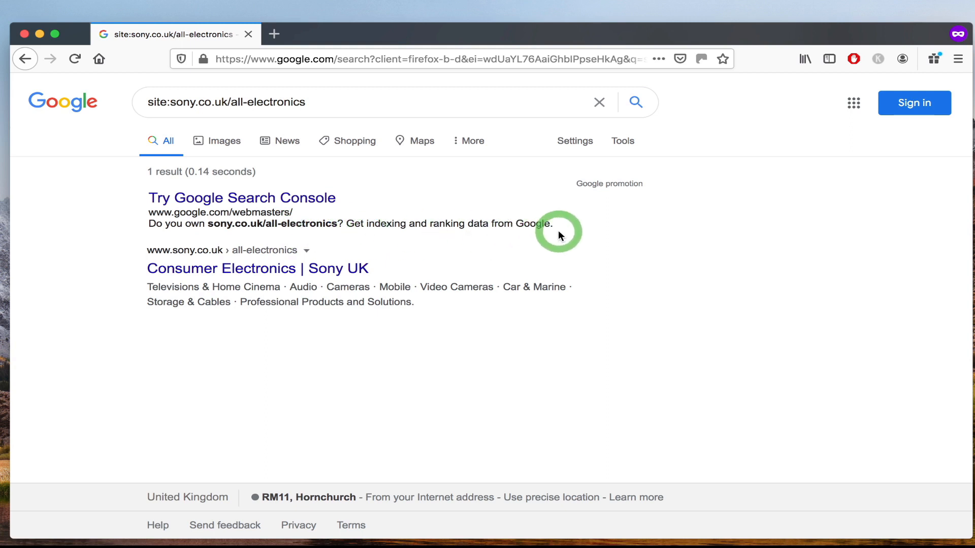
{"action": "mouse_move", "coordinate": [88, 200]}
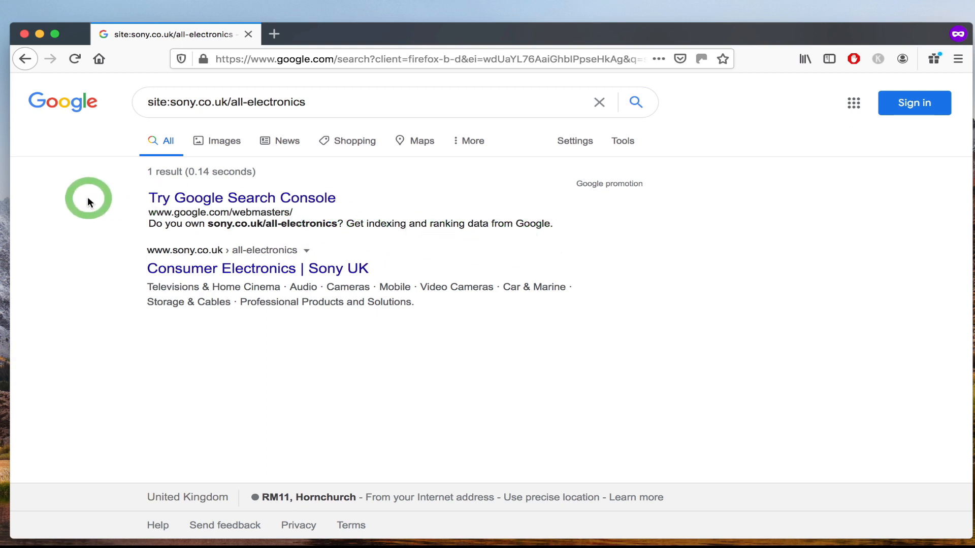
{"action": "mouse_move", "coordinate": [407, 246]}
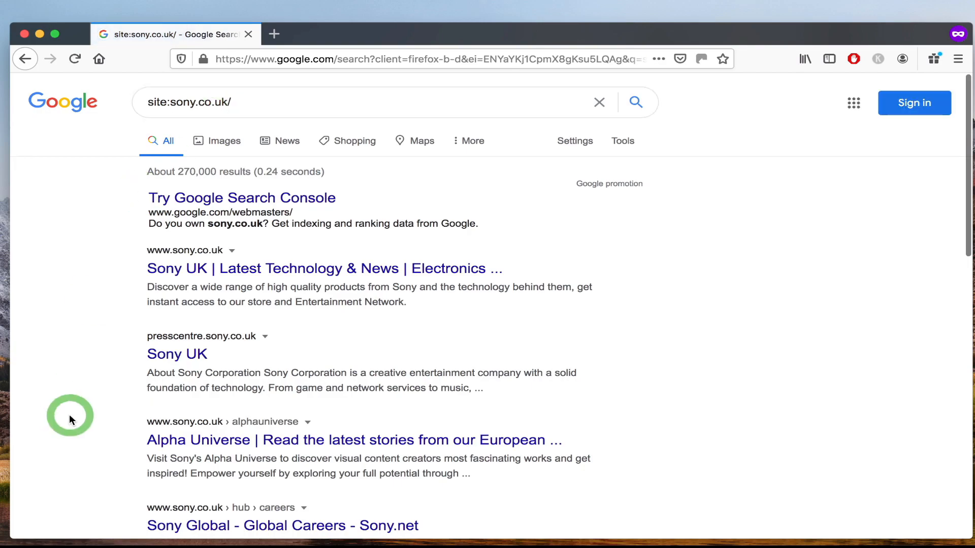
- Scroll through the site:sony.co.uk/ results to view the listed Sony UK pages
{"action": "scroll", "scroll_direction": "down", "scroll_amount": 3}
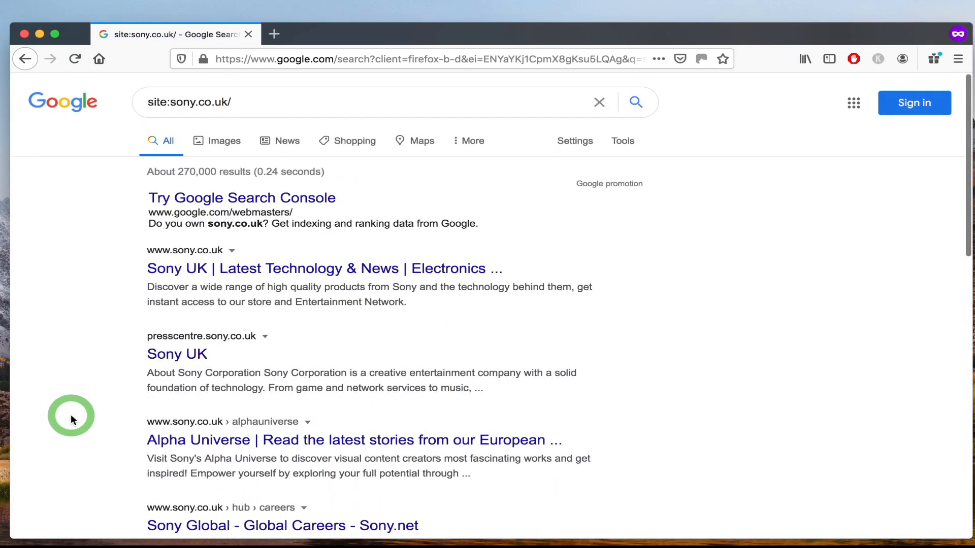
{"action": "mouse_move", "coordinate": [90, 398]}
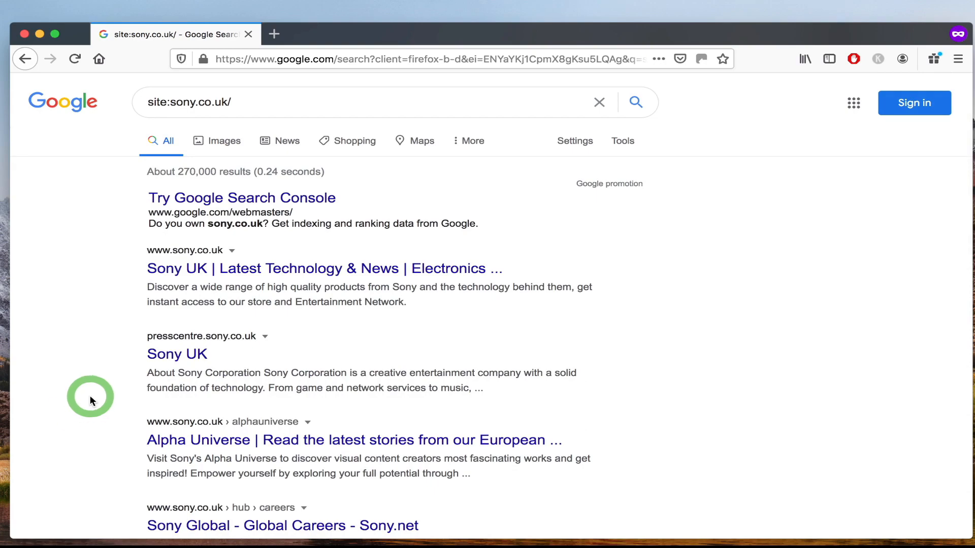